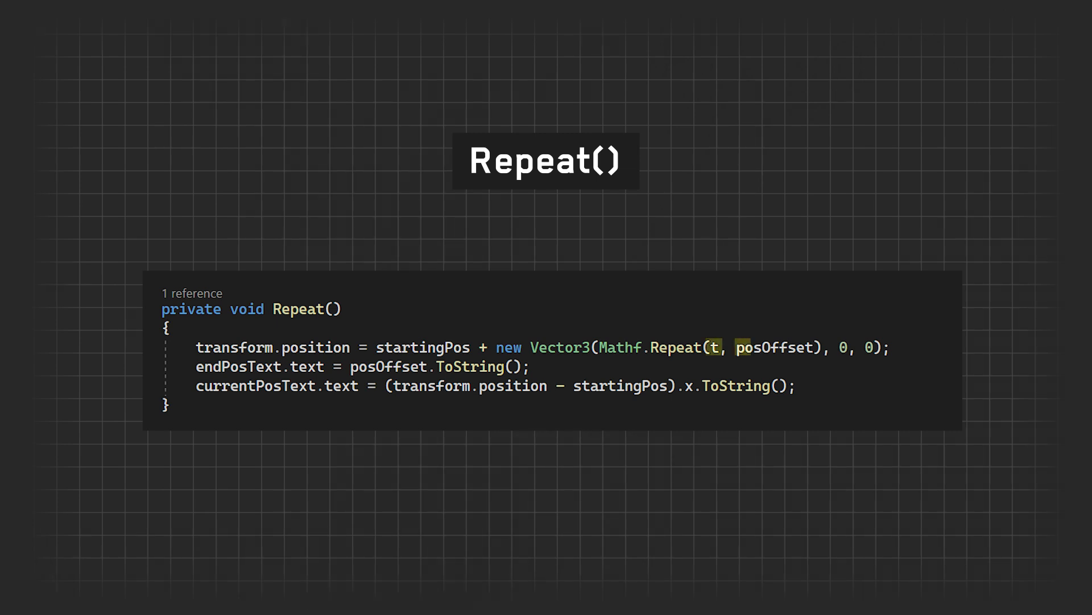
# Highlight Mathf.Repeat in the Repeat() slide's movement code.
pyautogui.doubleClick(775, 348)
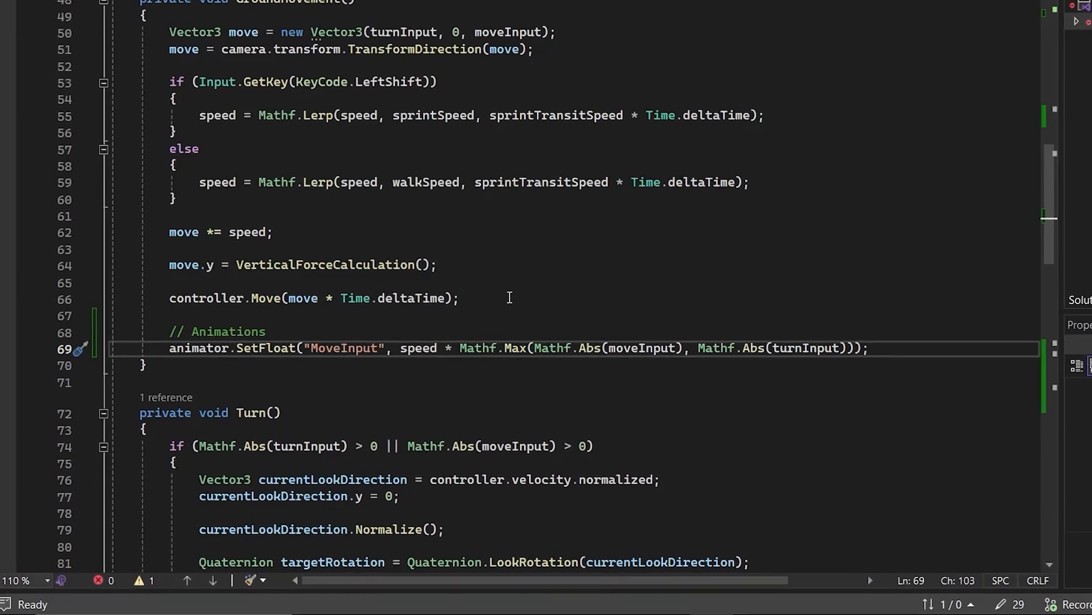
pyautogui.doubleClick(509, 347)
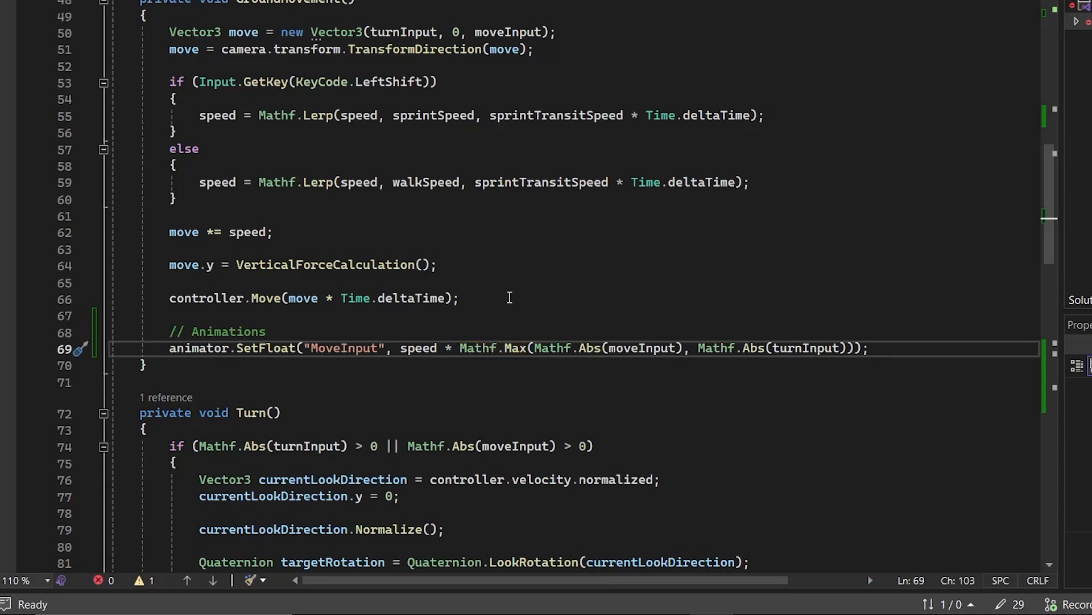
pyautogui.doubleClick(568, 347)
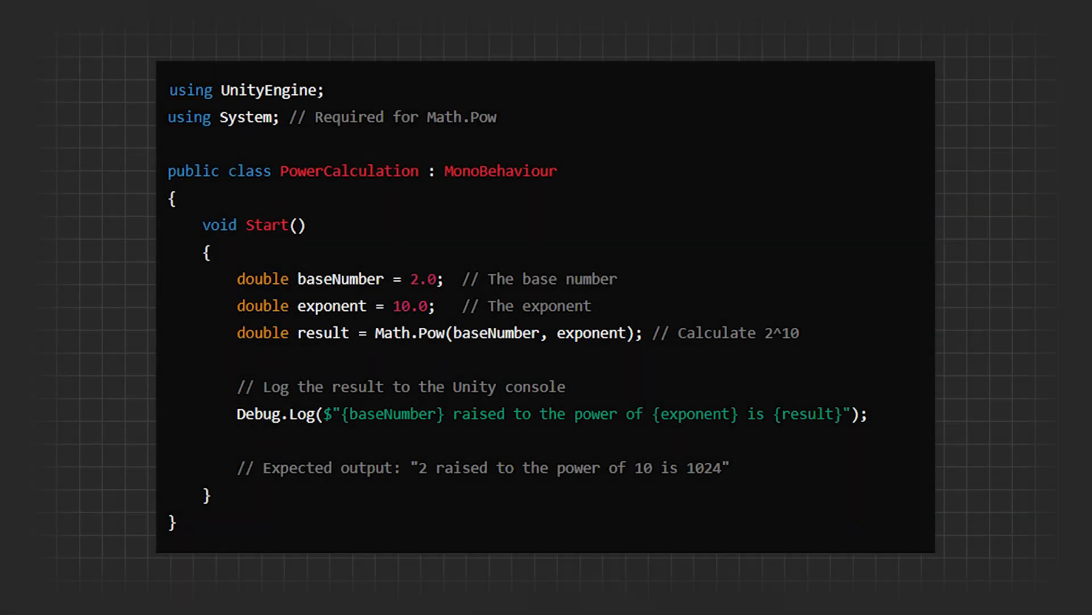
# Select the Math.Pow(2, 10) line on the PowerCalculation slide.
pyautogui.moveTo(375, 332); pyautogui.dragTo(642, 333)
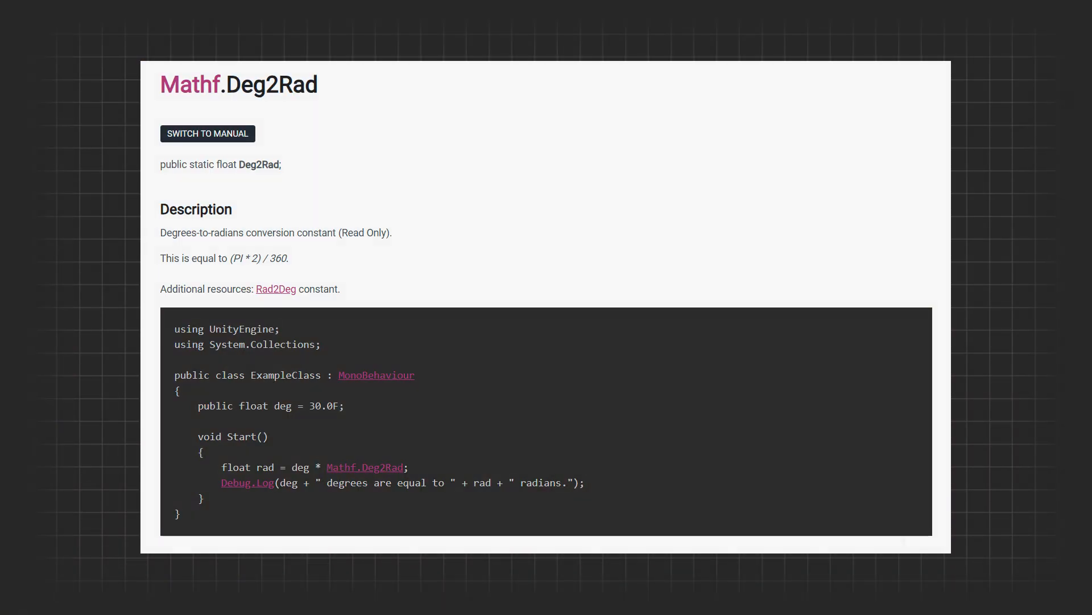
# Select the degrees-to-radians example on the Mathf.Deg2Rad reference page.
pyautogui.click(276, 288)
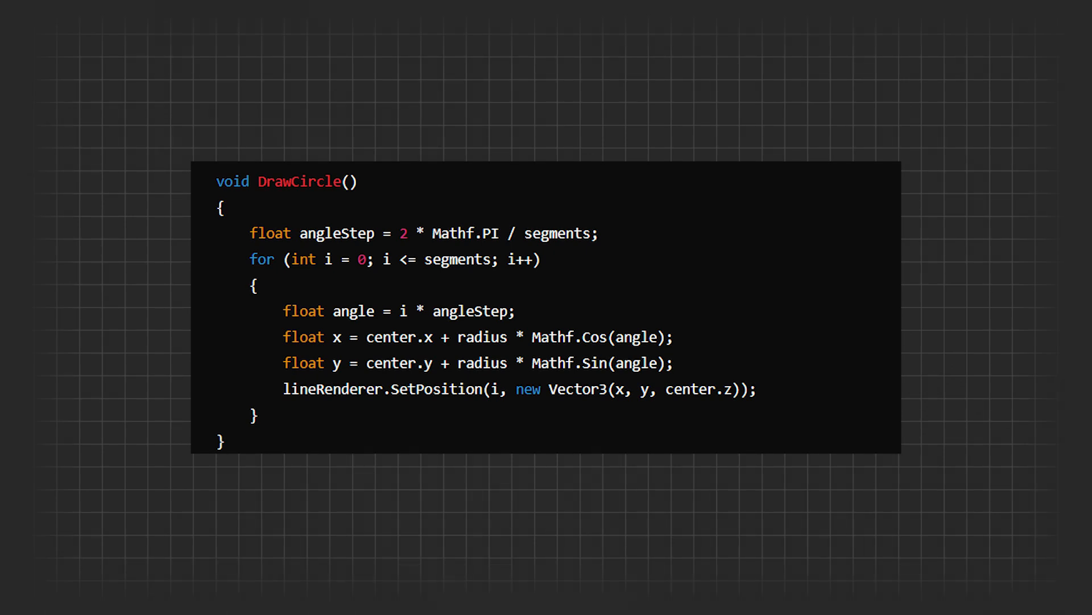
# Highlight Mathf.PI in the two-pi-over-segments angle step calculation.
pyautogui.doubleClick(465, 234)
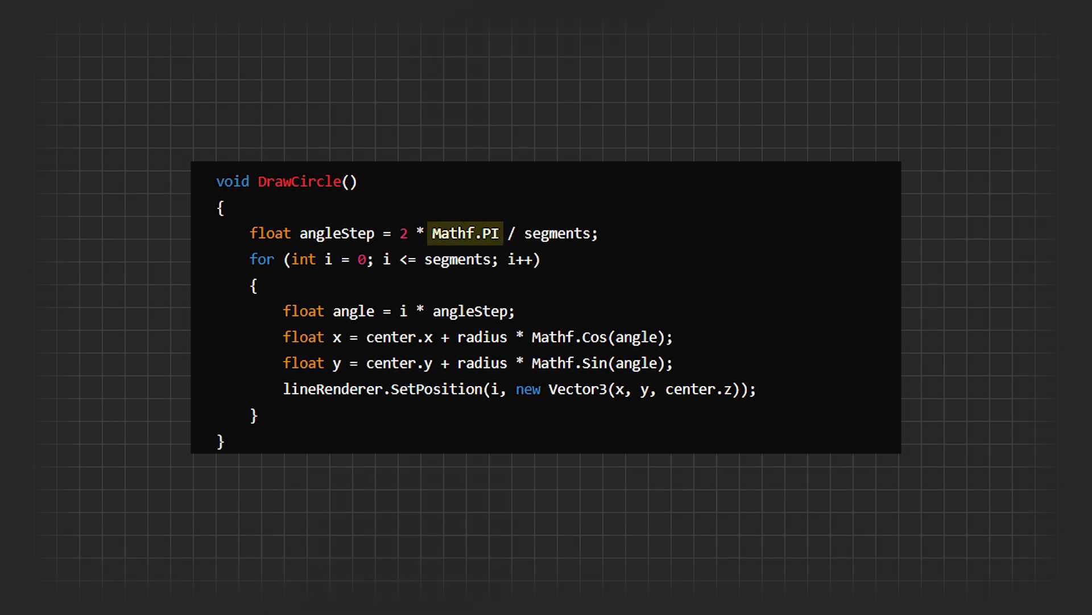